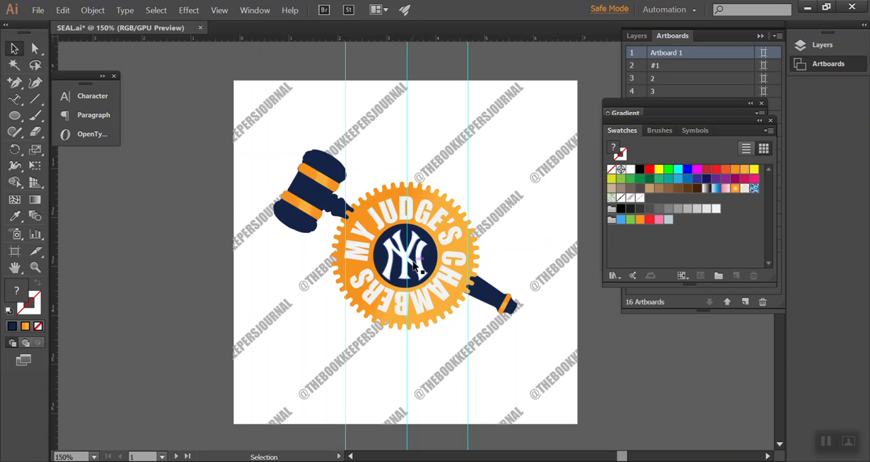
- Create a 99-point orange star with long thin spikes beside the lower seal using the Star Tool
scroll(down, 3)
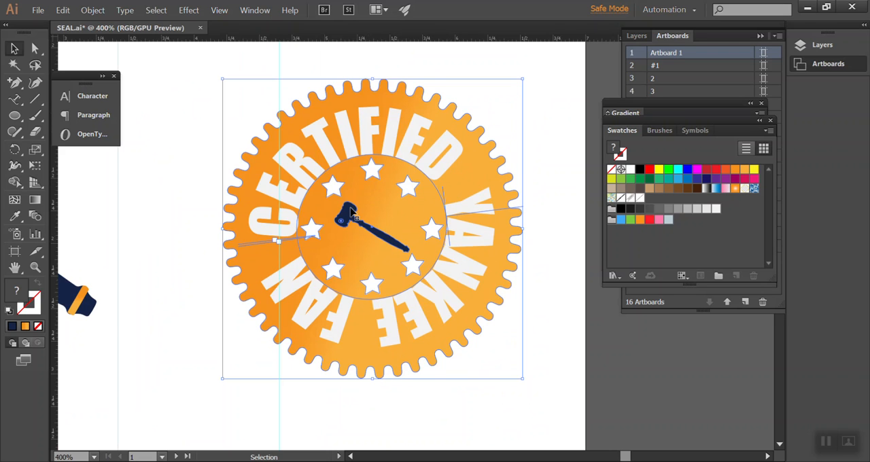
mouse_move(378, 171)
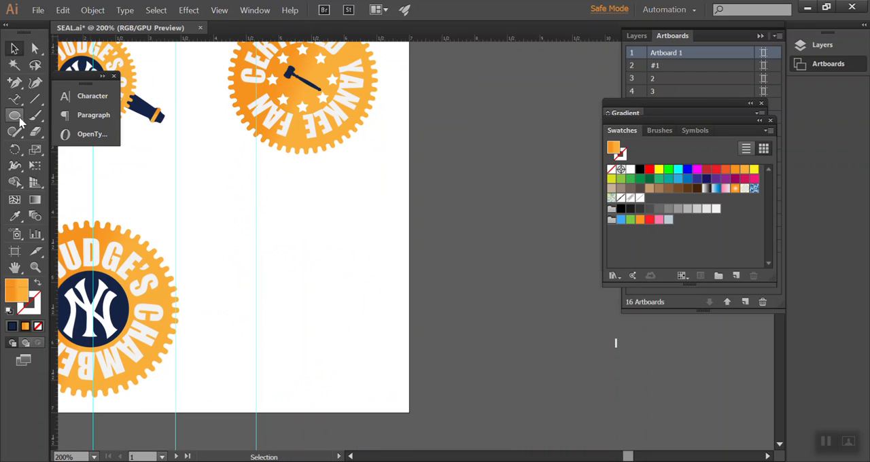
mouse_move(237, 239)
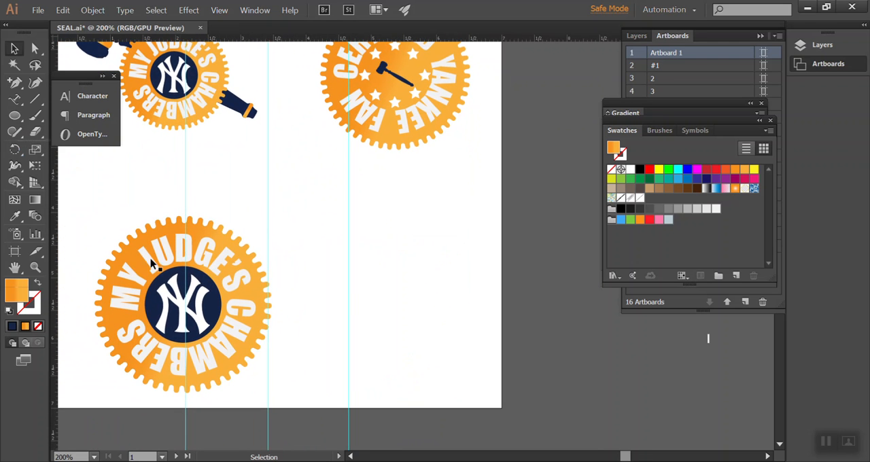
mouse_move(161, 391)
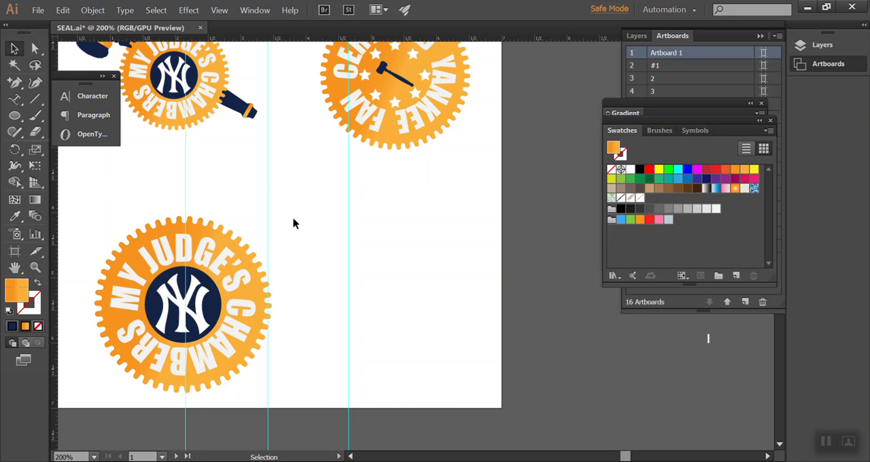
mouse_move(306, 223)
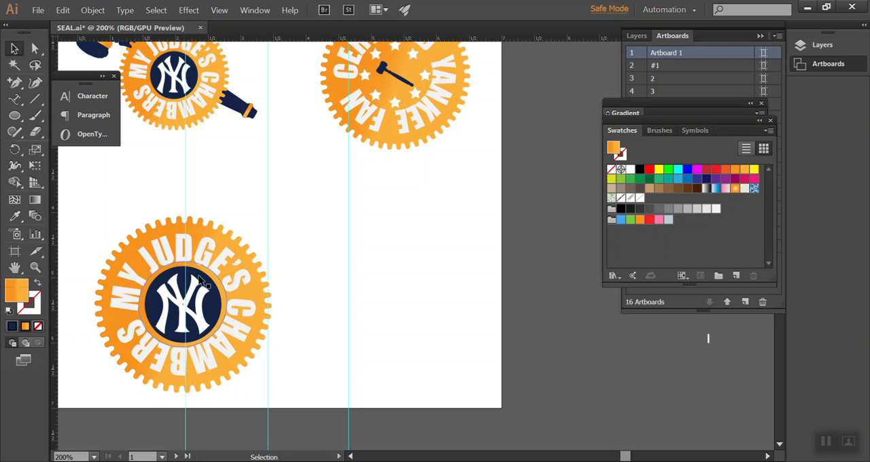
mouse_move(190, 244)
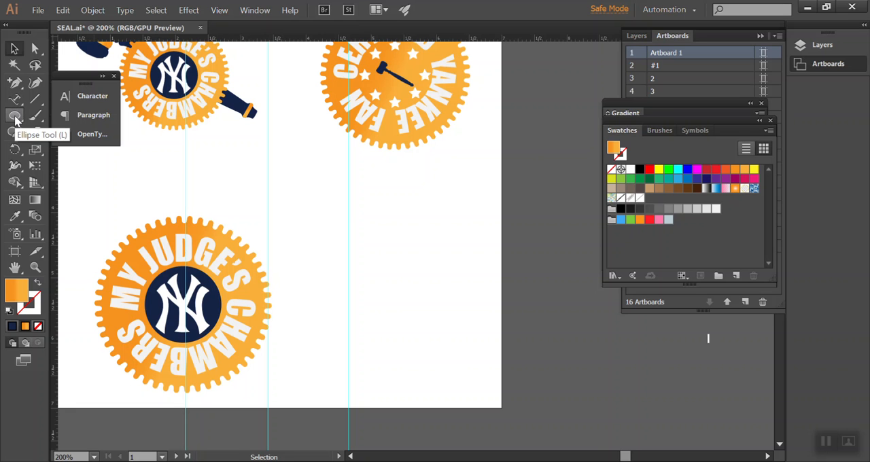
click(14, 115)
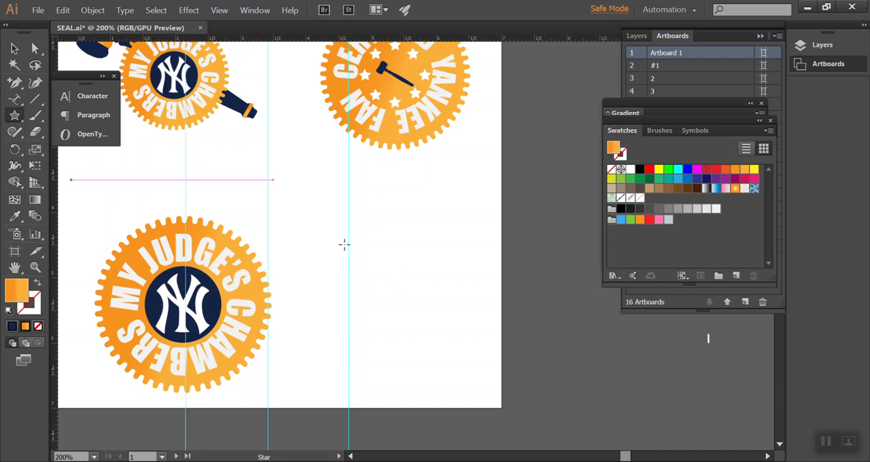
drag(342, 245, 407, 292)
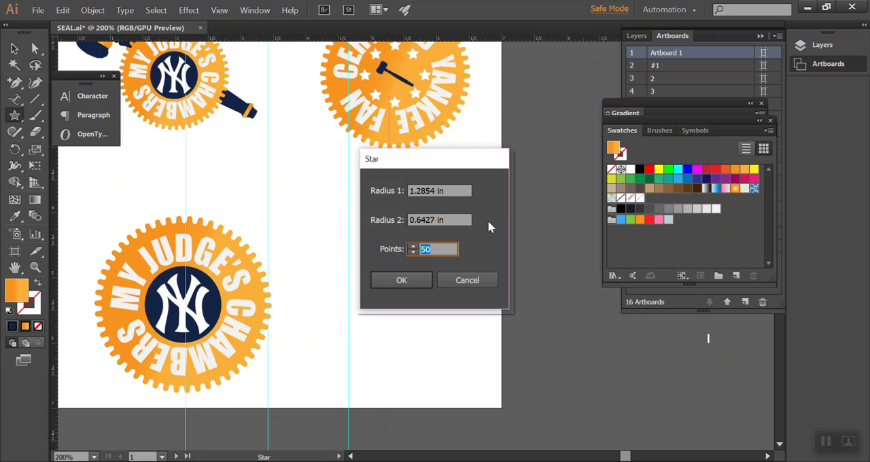
text(99)
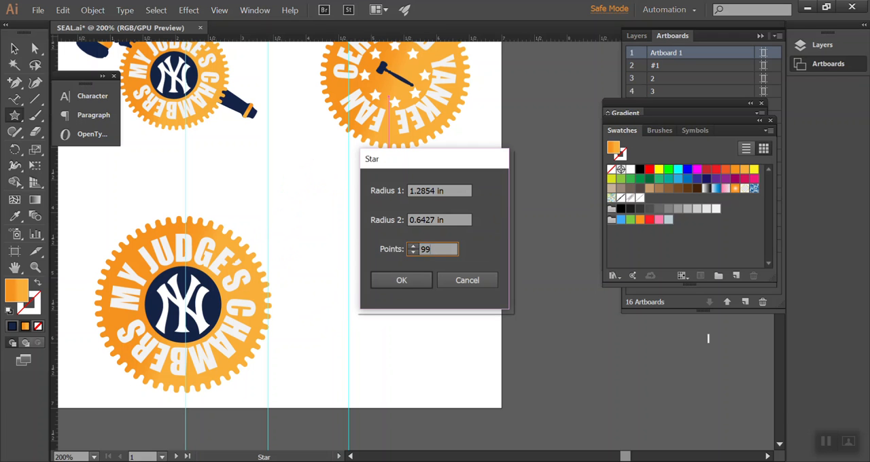
click(401, 280)
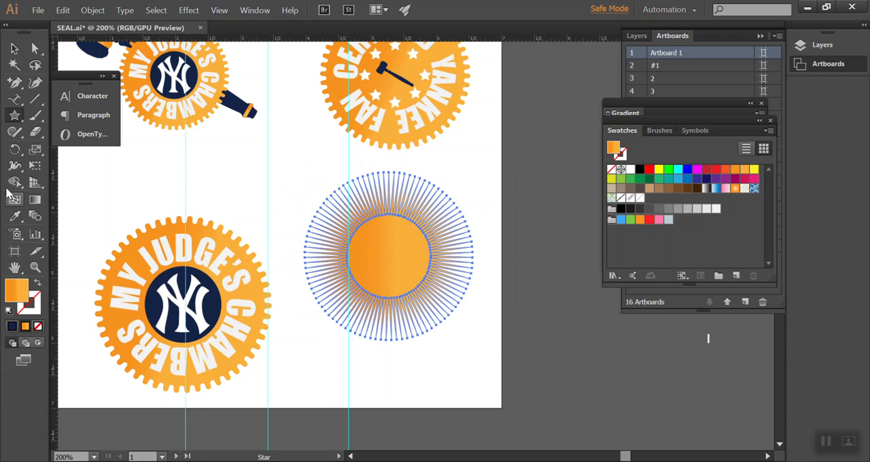
mouse_move(35, 47)
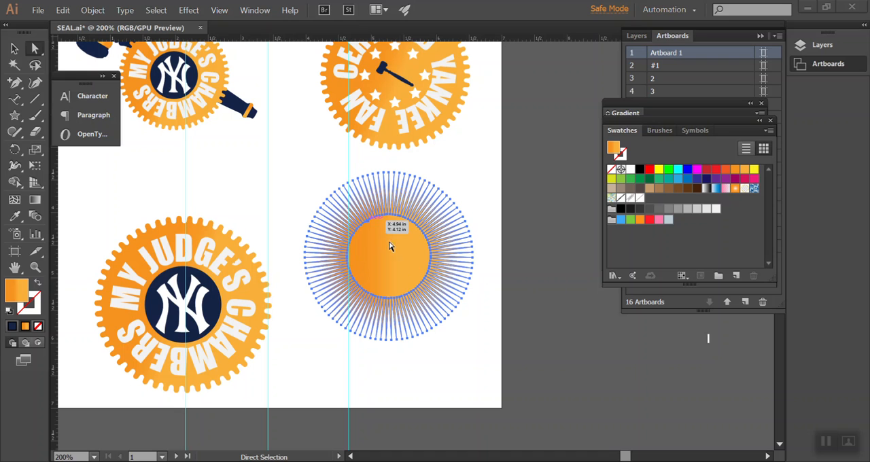
mouse_move(381, 219)
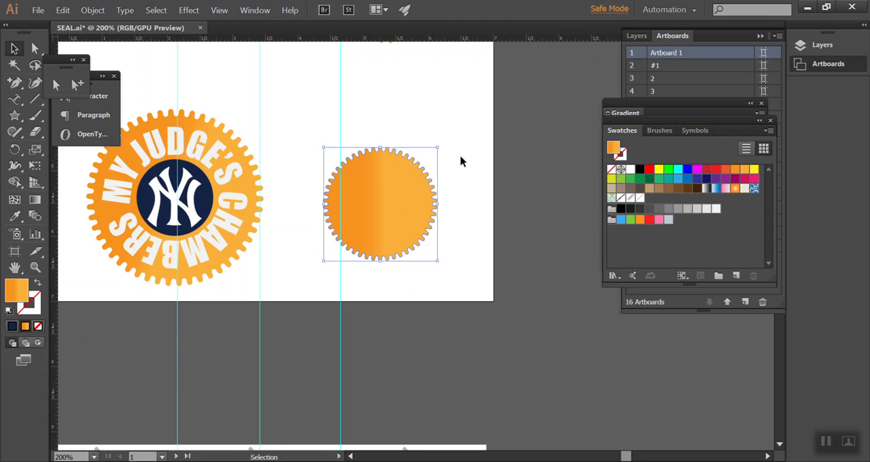
- Give the gear disc an orange linear gradient fill with its light band shifted left of centre
drag(380, 204, 405, 174)
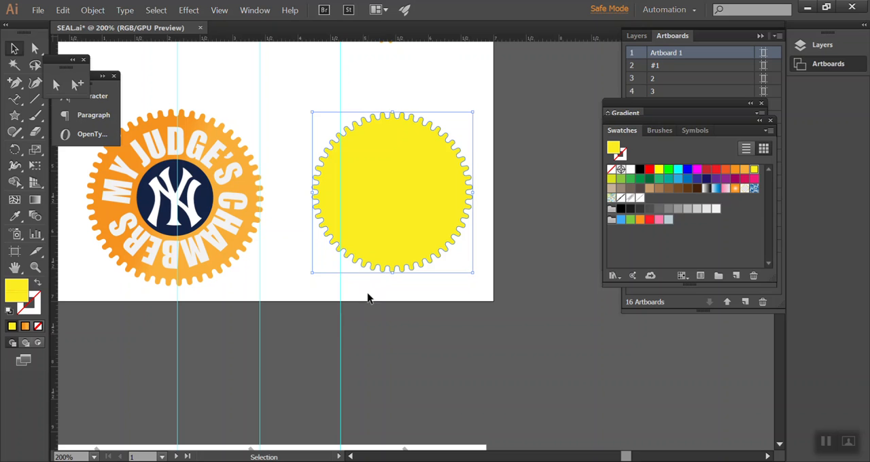
mouse_move(388, 215)
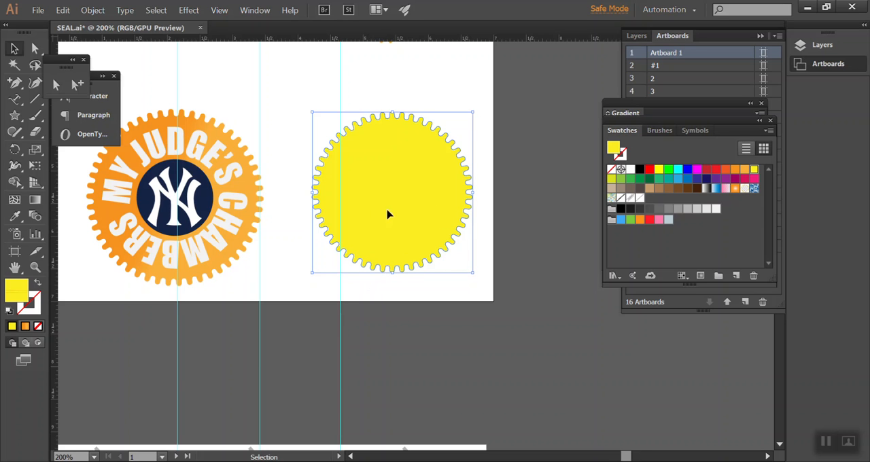
mouse_move(228, 331)
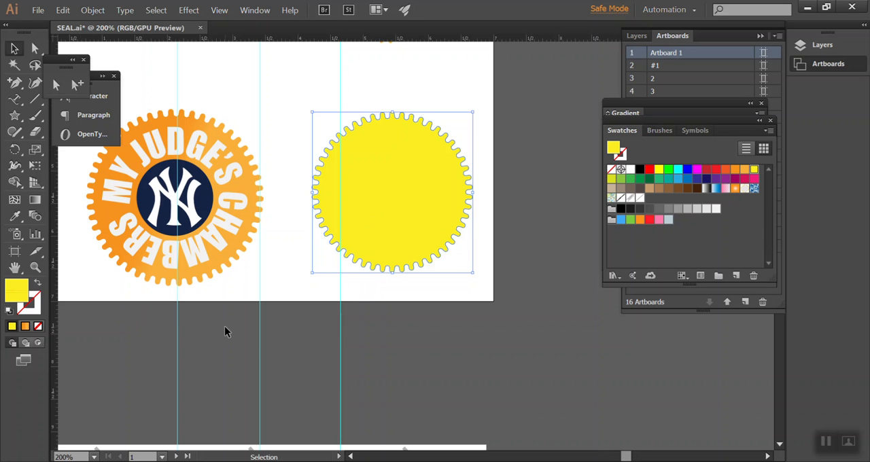
mouse_move(227, 335)
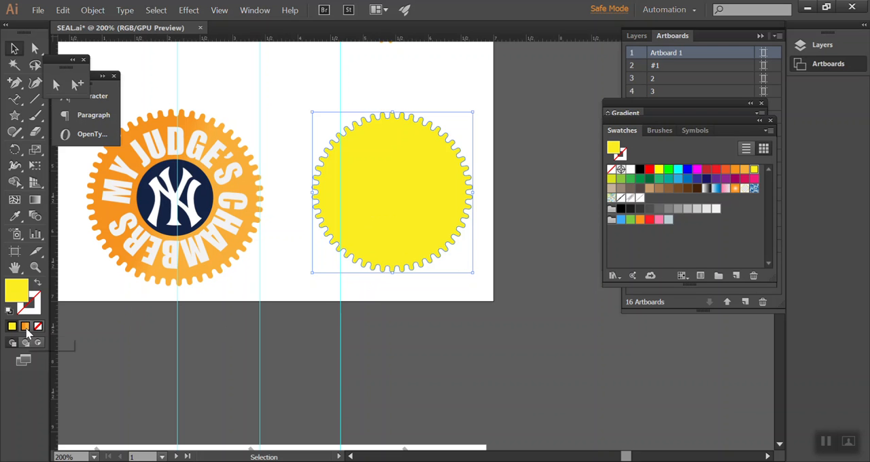
click(25, 327)
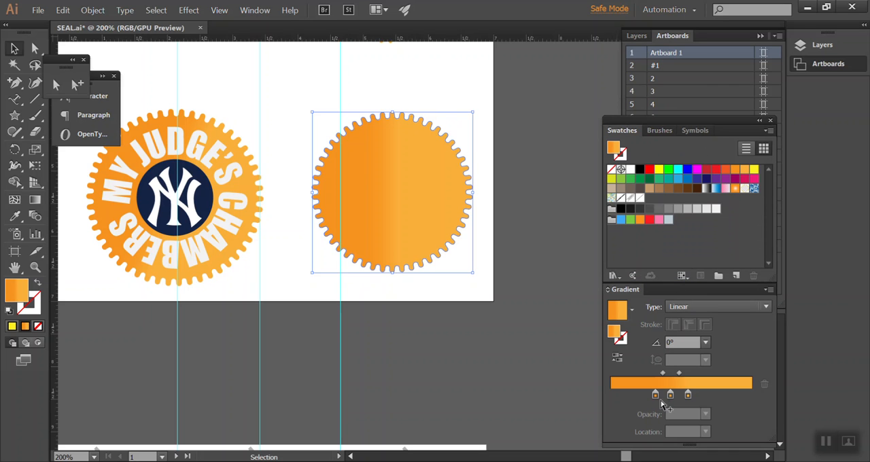
mouse_move(669, 394)
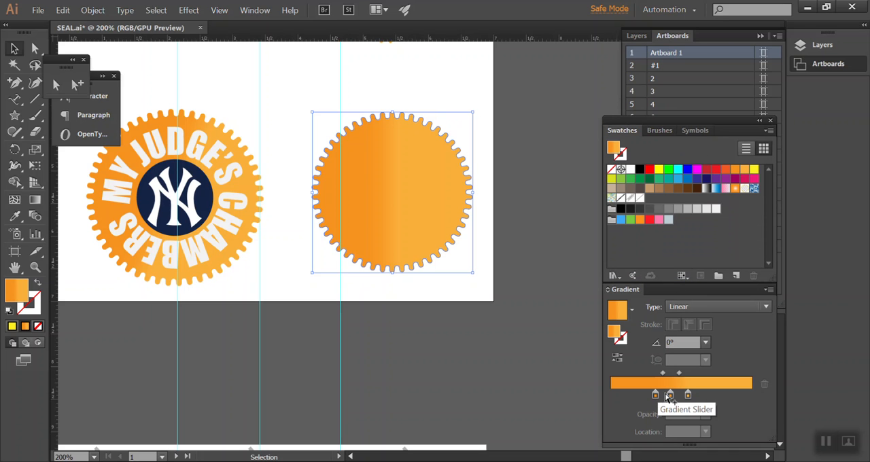
mouse_move(668, 392)
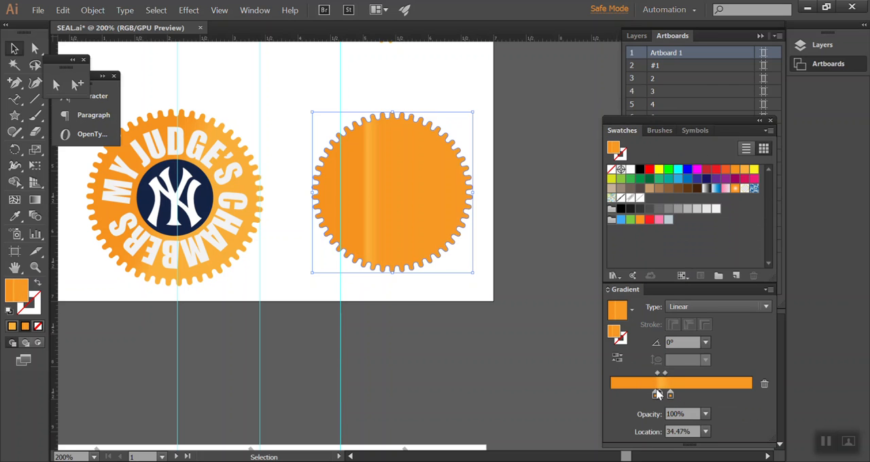
drag(663, 373, 679, 373)
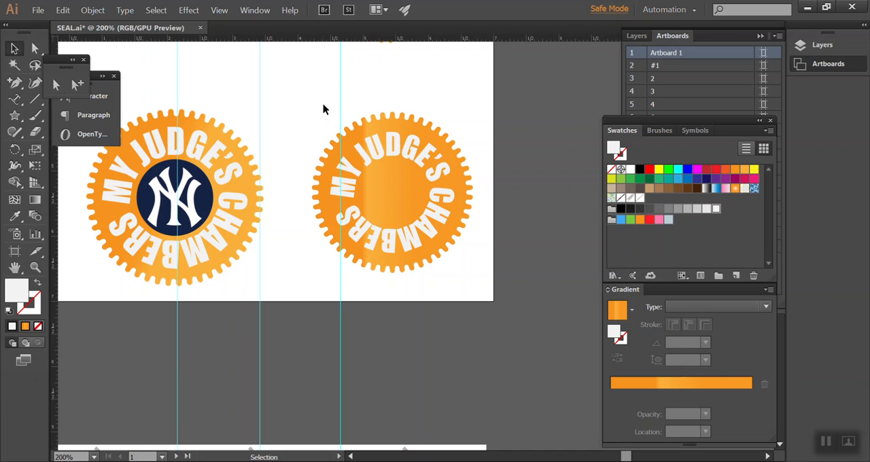
mouse_move(350, 100)
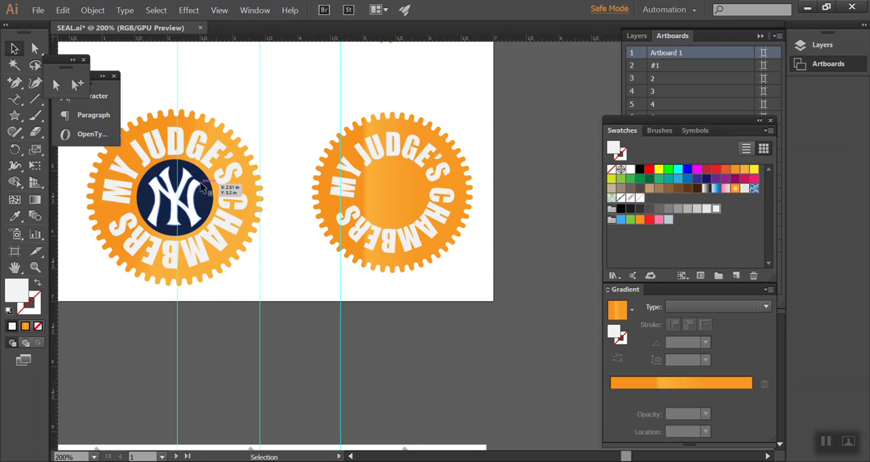
mouse_move(148, 168)
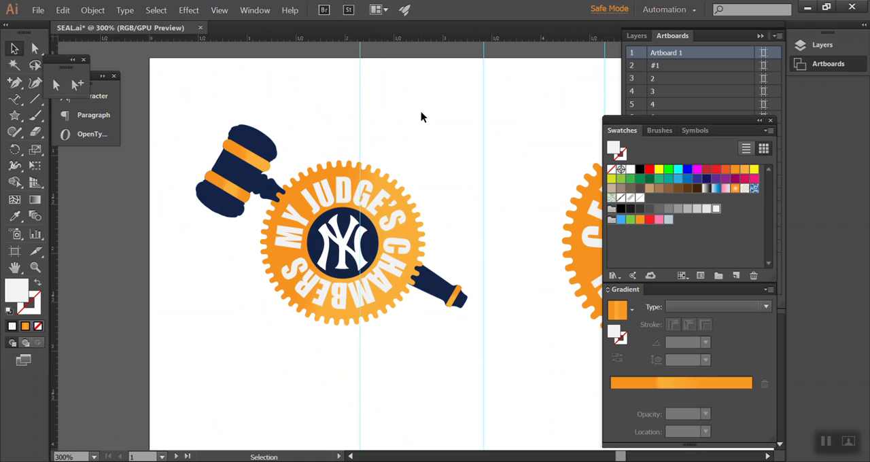
mouse_move(380, 126)
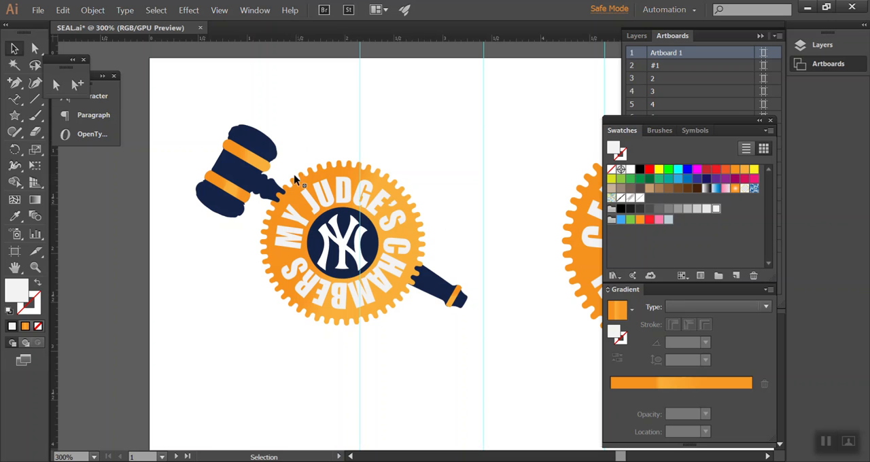
mouse_move(332, 184)
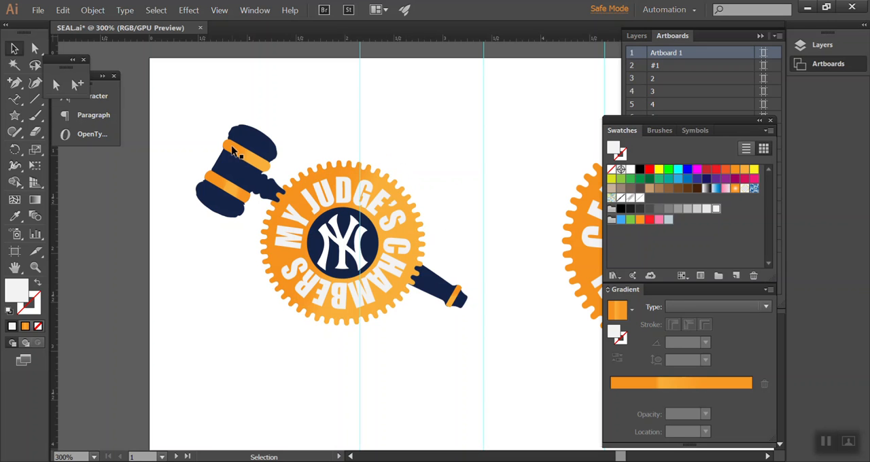
mouse_move(283, 153)
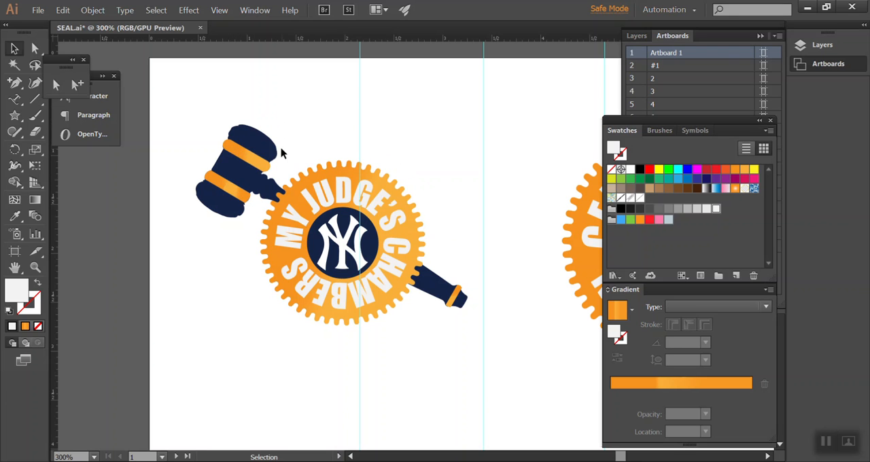
mouse_move(418, 136)
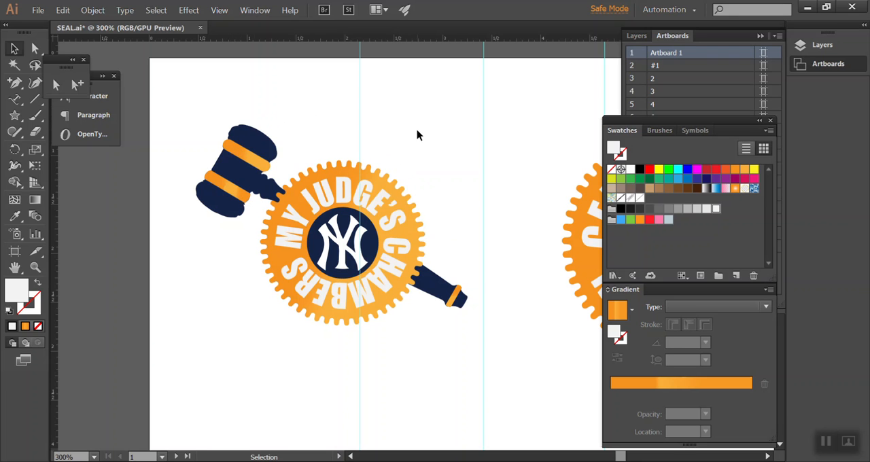